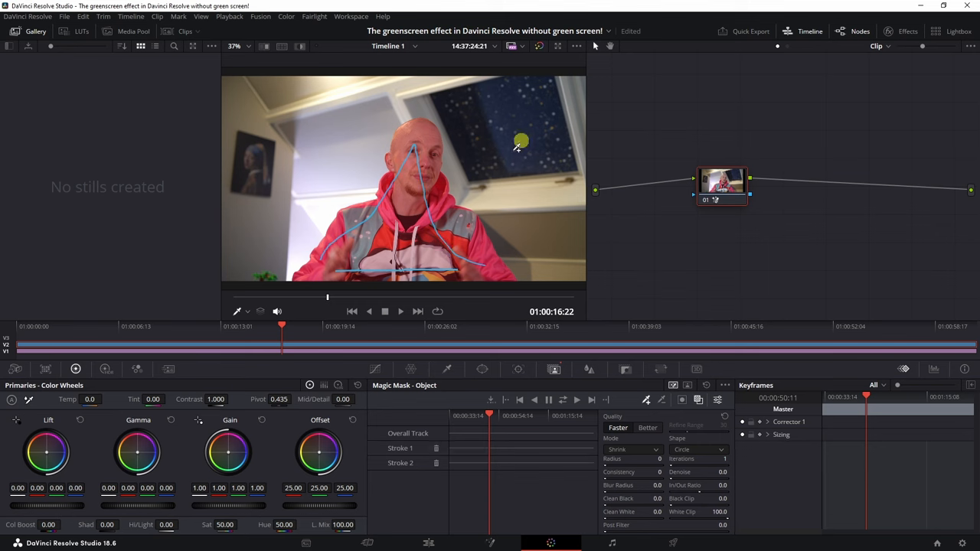
# - Add a second Magic Mask stroke on the presenter and switch mask quality to Better
pyautogui.moveTo(520, 141); pyautogui.dragTo(465, 205)
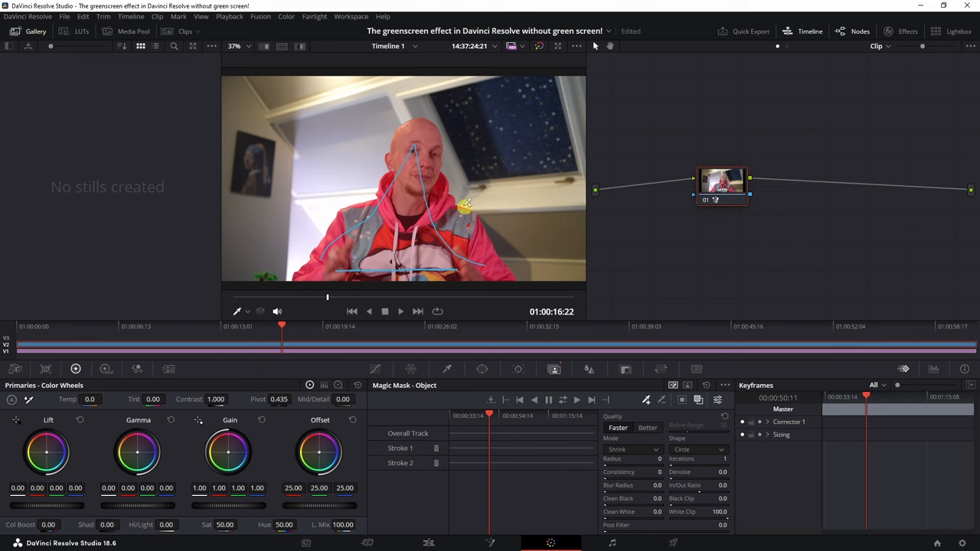
pyautogui.click(647, 427)
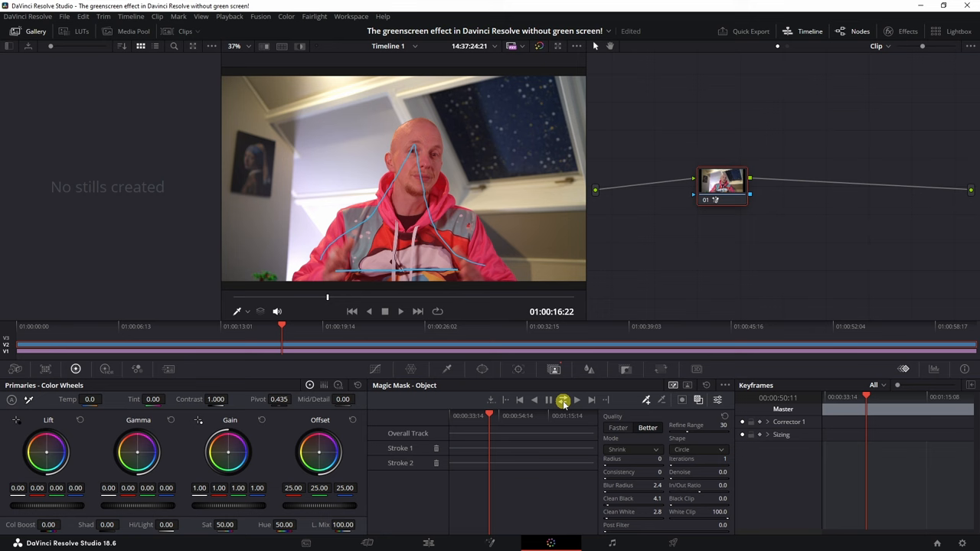
# - Track the presenter's Magic Mask forward through the whole clip
pyautogui.click(562, 399)
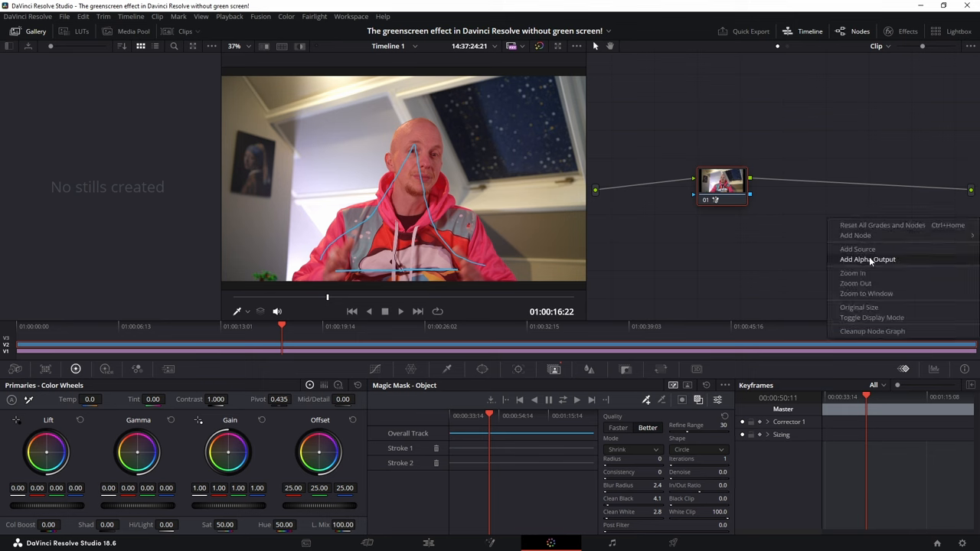
# - Send the node's mask to an alpha output so the background turns green
pyautogui.click(867, 258)
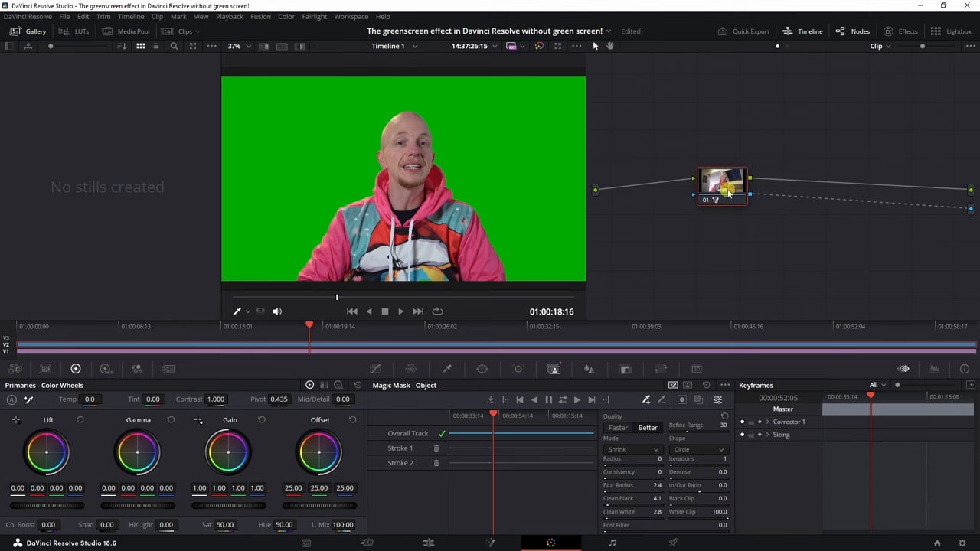
# - Select the masked clip node to place the Drop Shadow node after it
pyautogui.click(907, 32)
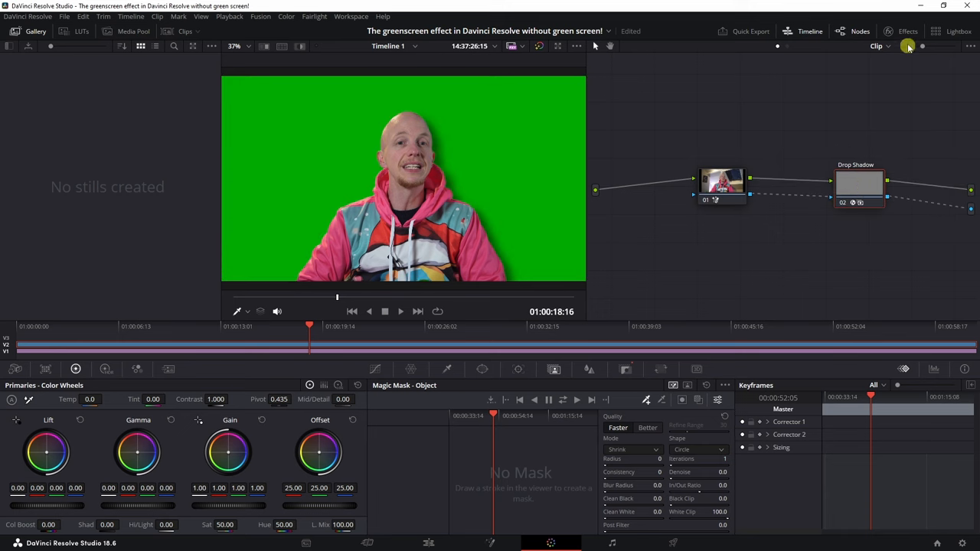
# - Set Drop Shadow strength 0.486, angle -18.2 and distance 0.031, leaving blur at 0.550
pyautogui.click(831, 45)
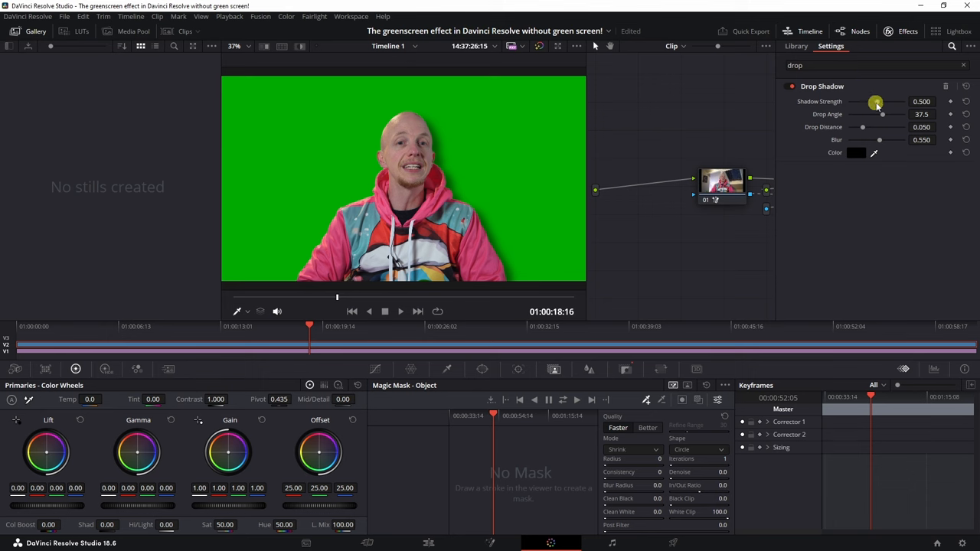
pyautogui.moveTo(875, 101); pyautogui.dragTo(880, 103)
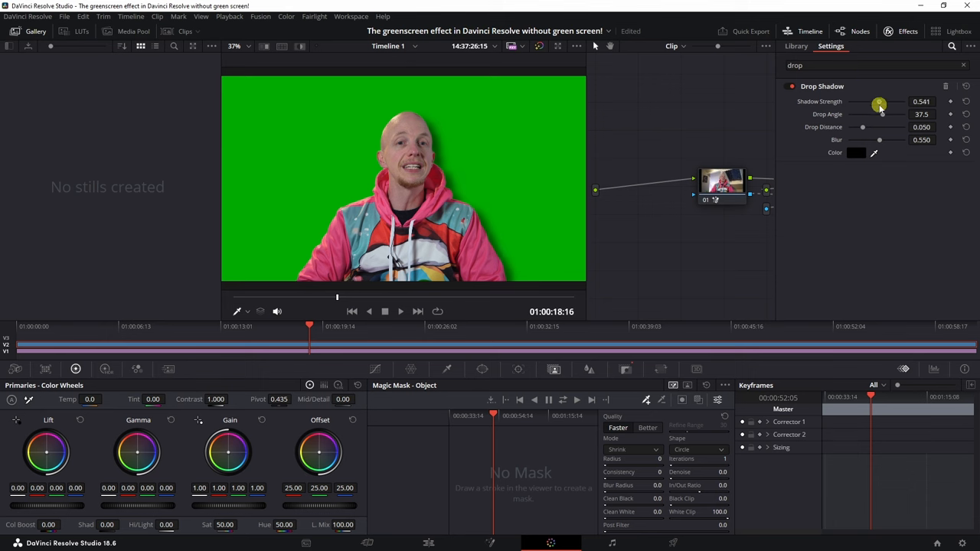
pyautogui.moveTo(879, 114); pyautogui.dragTo(869, 123)
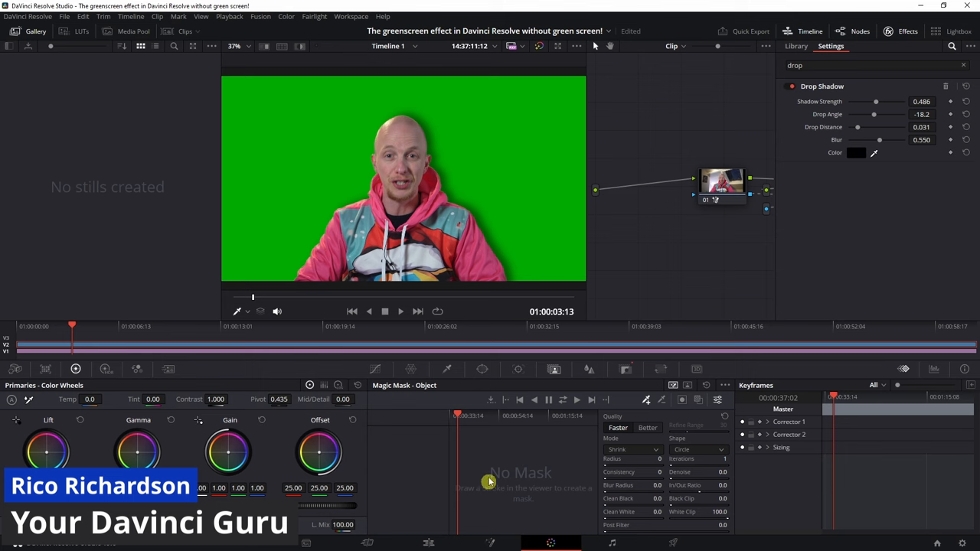
pyautogui.moveTo(465, 286)
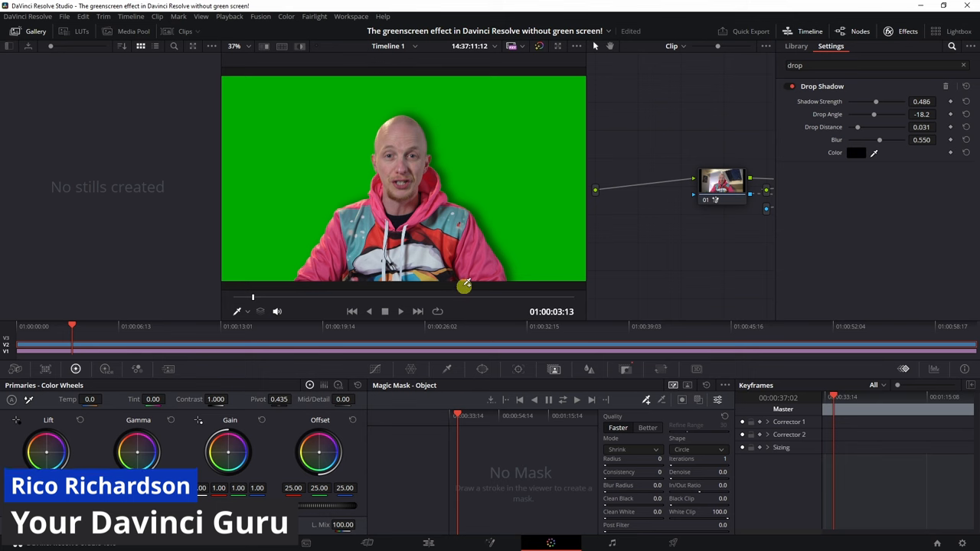